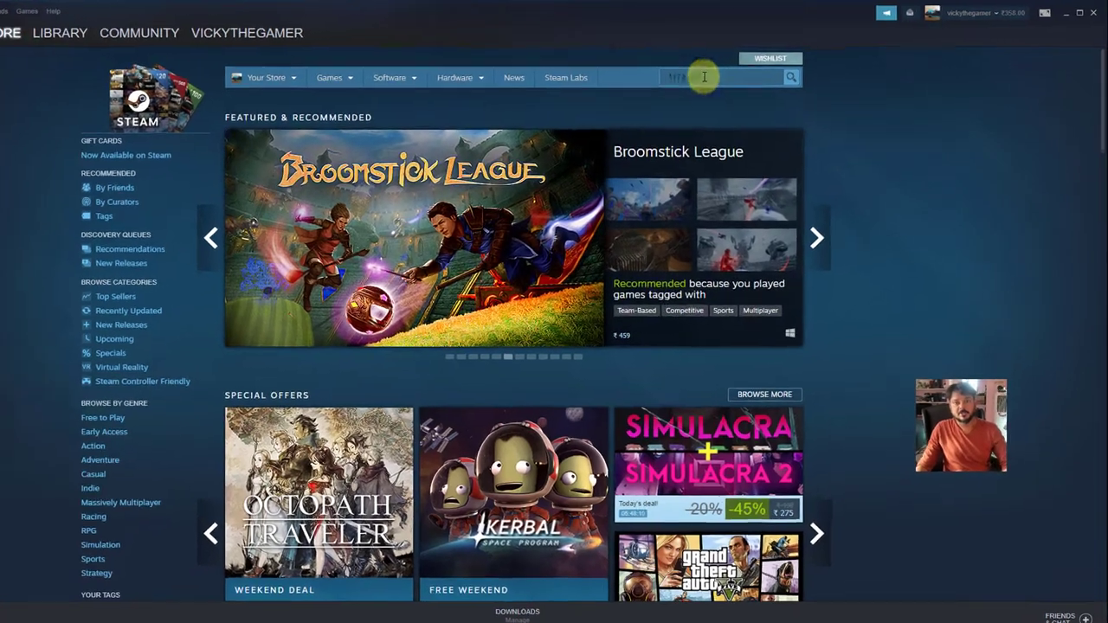
Search the Steam store for 'resident evil 3 racoon city'
type("resident e")
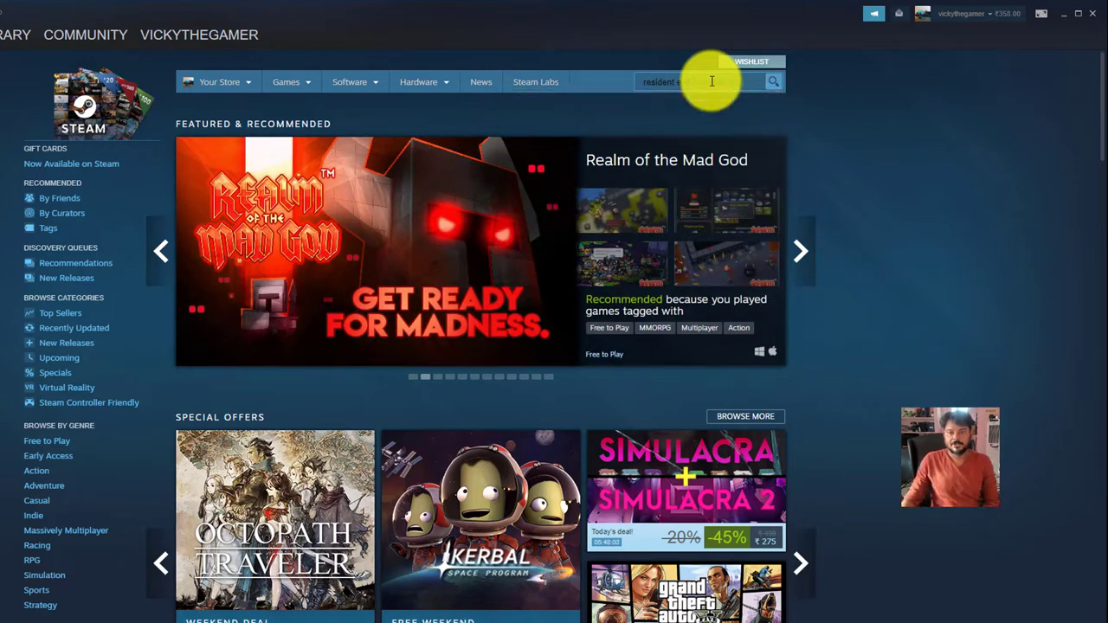
left_click(772, 81)
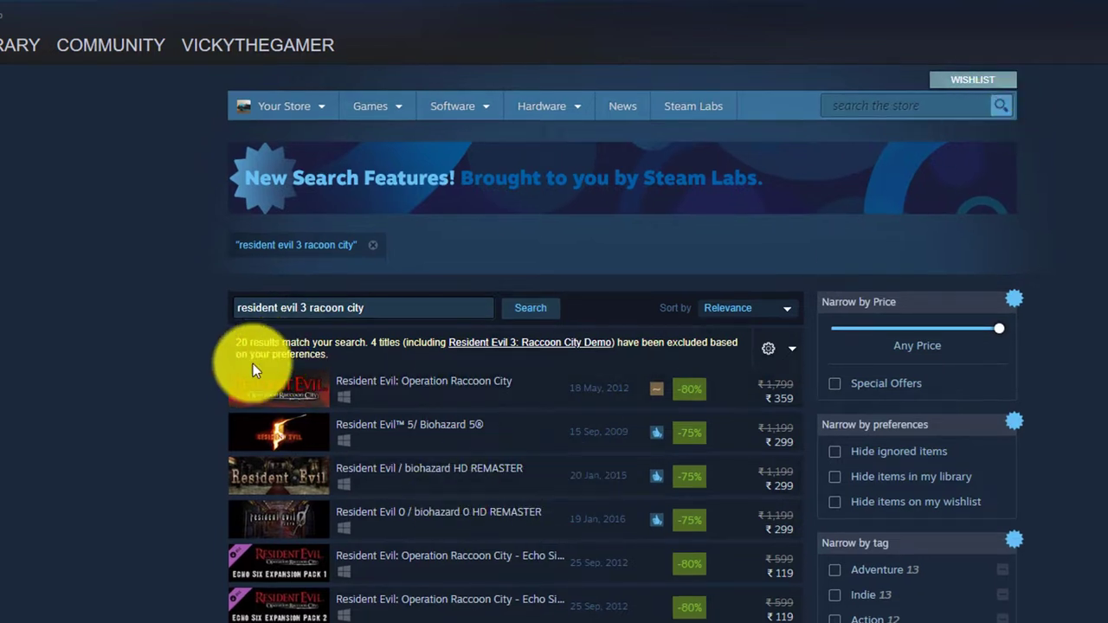
mouse_move(411, 359)
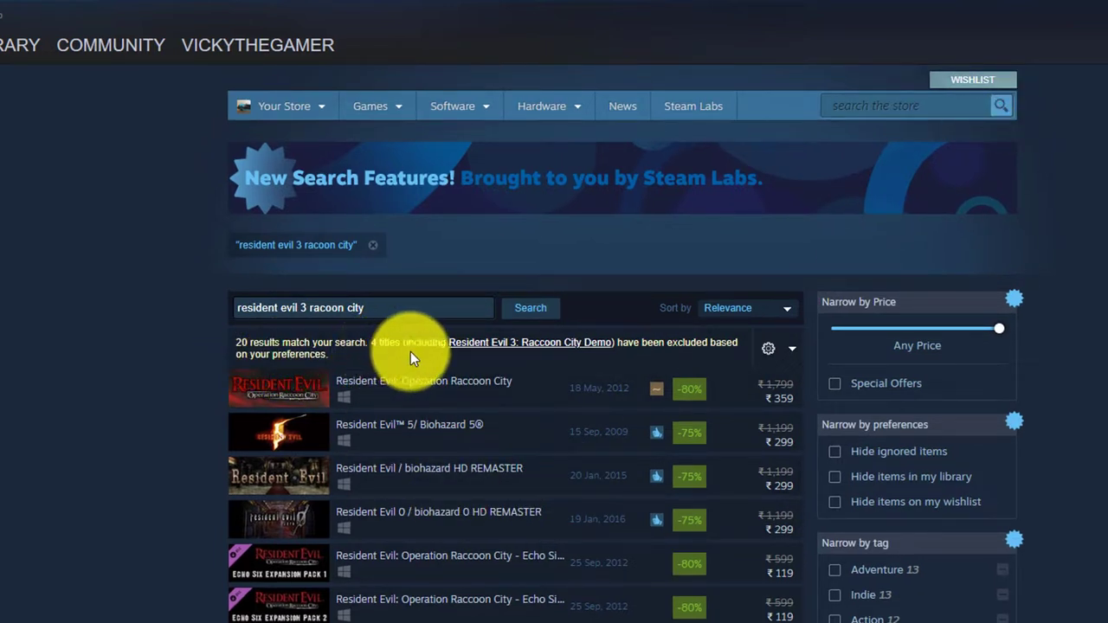
mouse_move(592, 361)
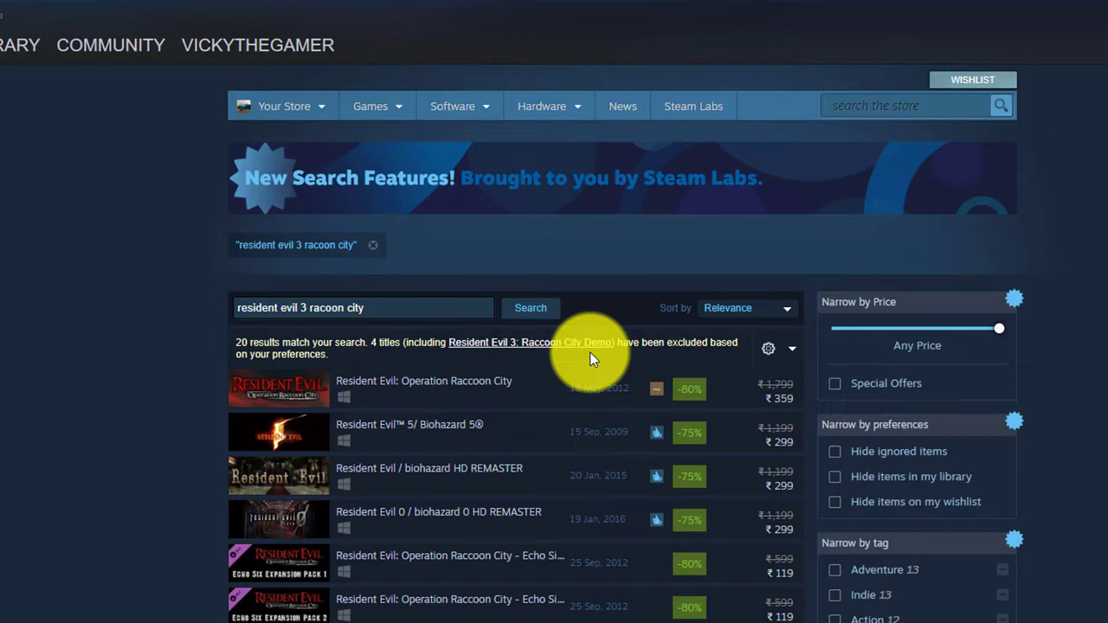
mouse_move(312, 359)
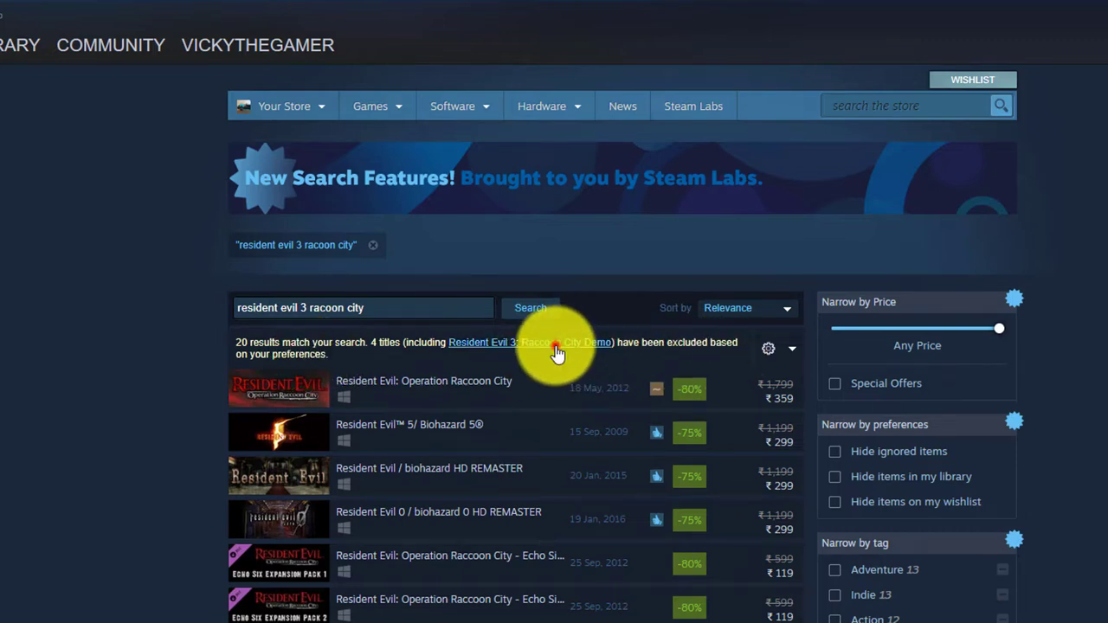
left_click(584, 342)
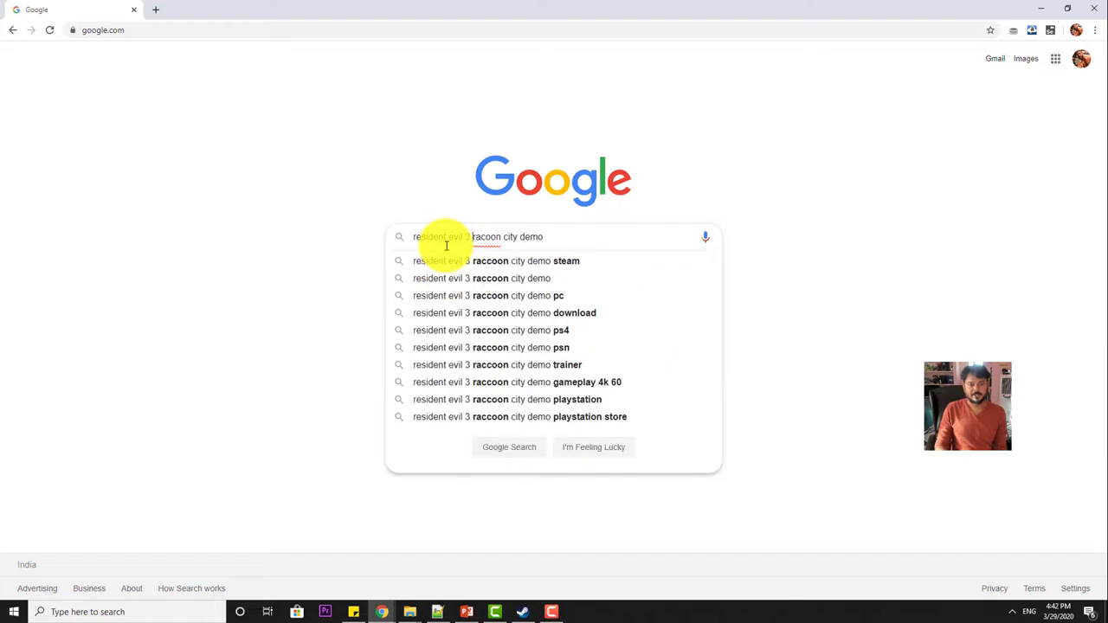
Open the 'Resident Evil 3: Raccoon City Demo on Steam' page from Google's demo search results
left_click(496, 261)
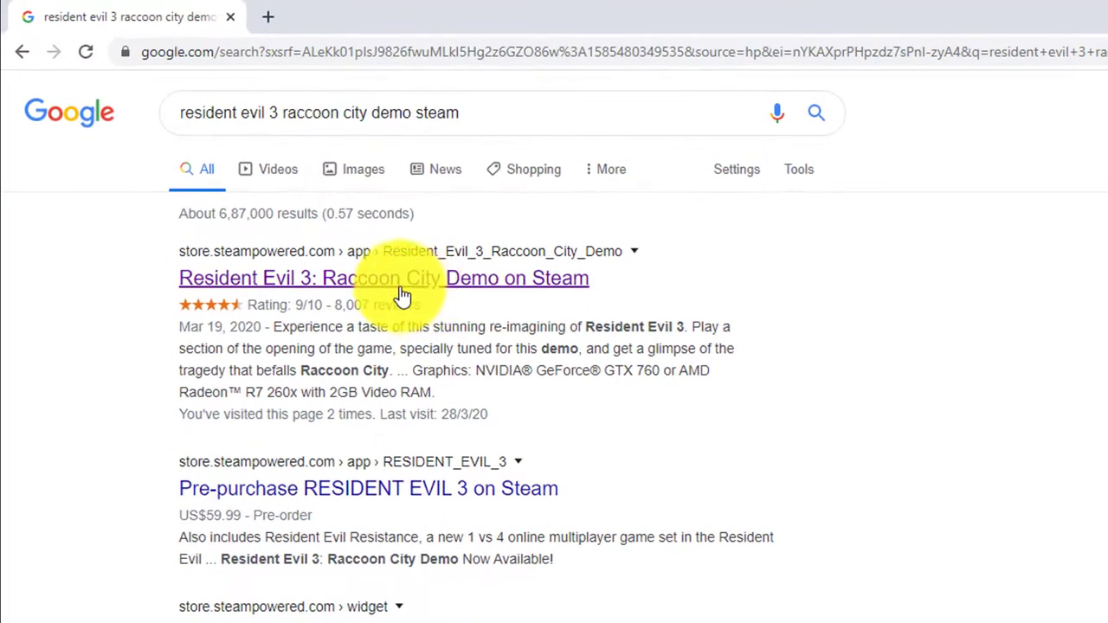
left_click(383, 278)
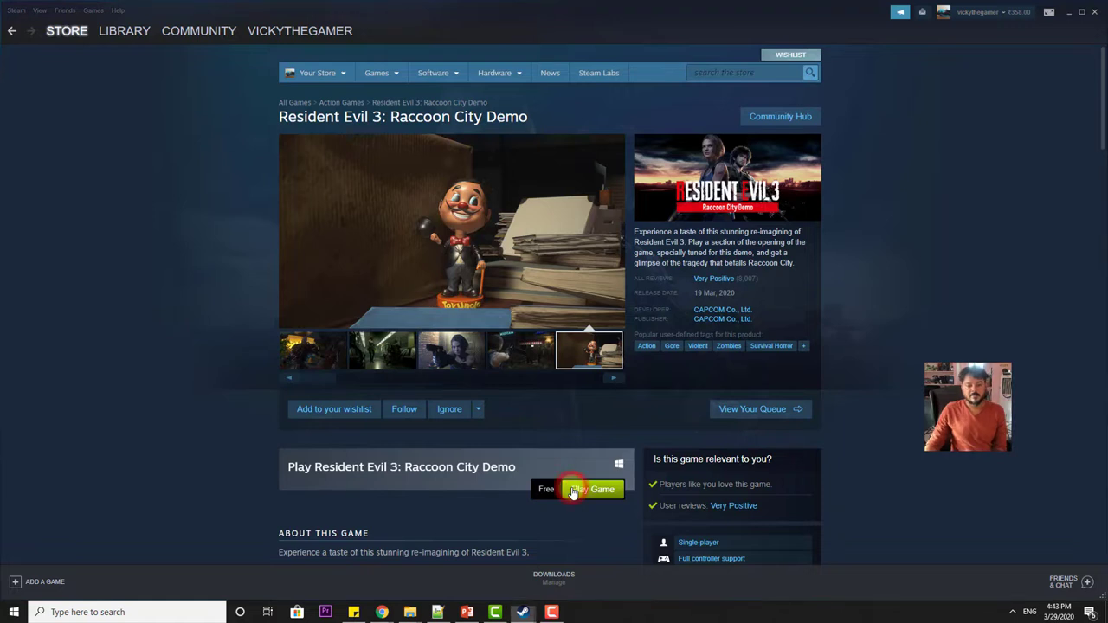
Install the Raccoon City Demo via Play Game, accepting the default install settings
left_click(592, 489)
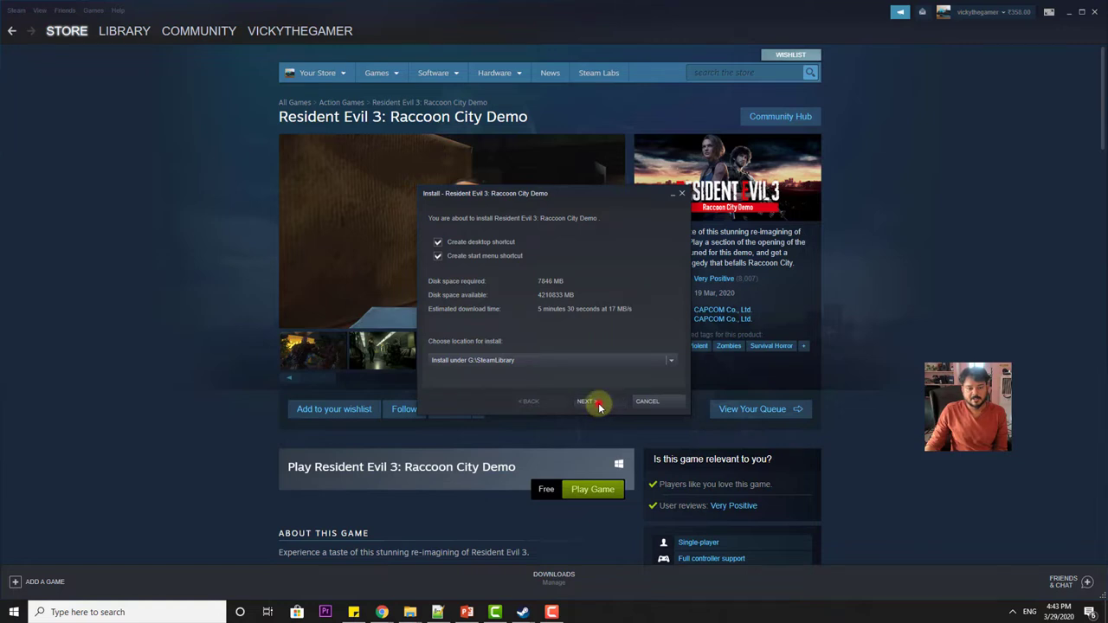
left_click(588, 400)
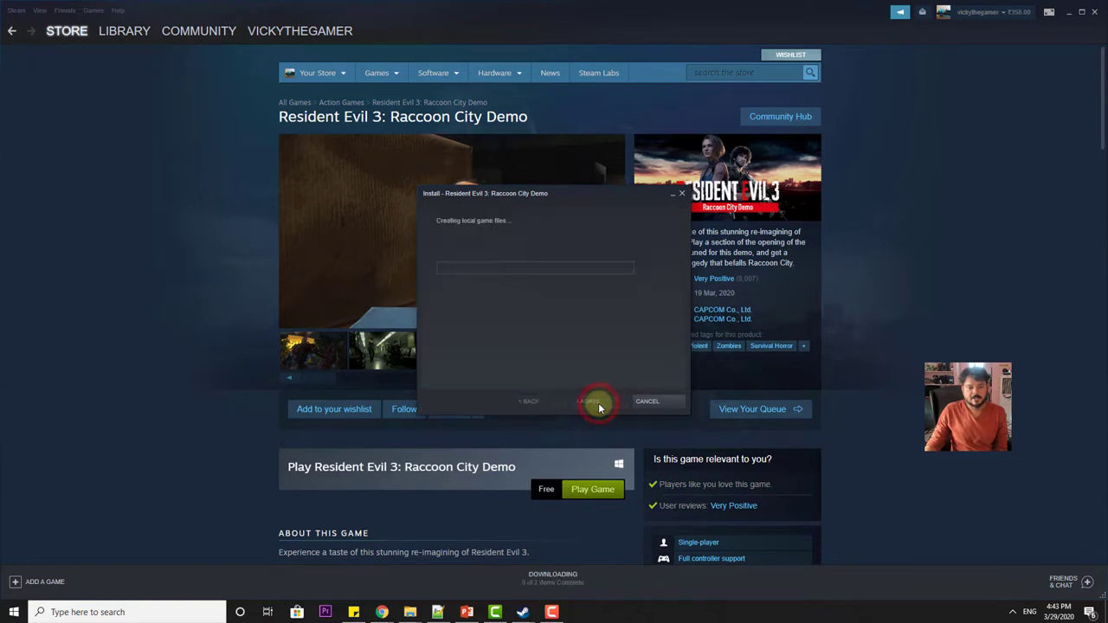
left_click(594, 401)
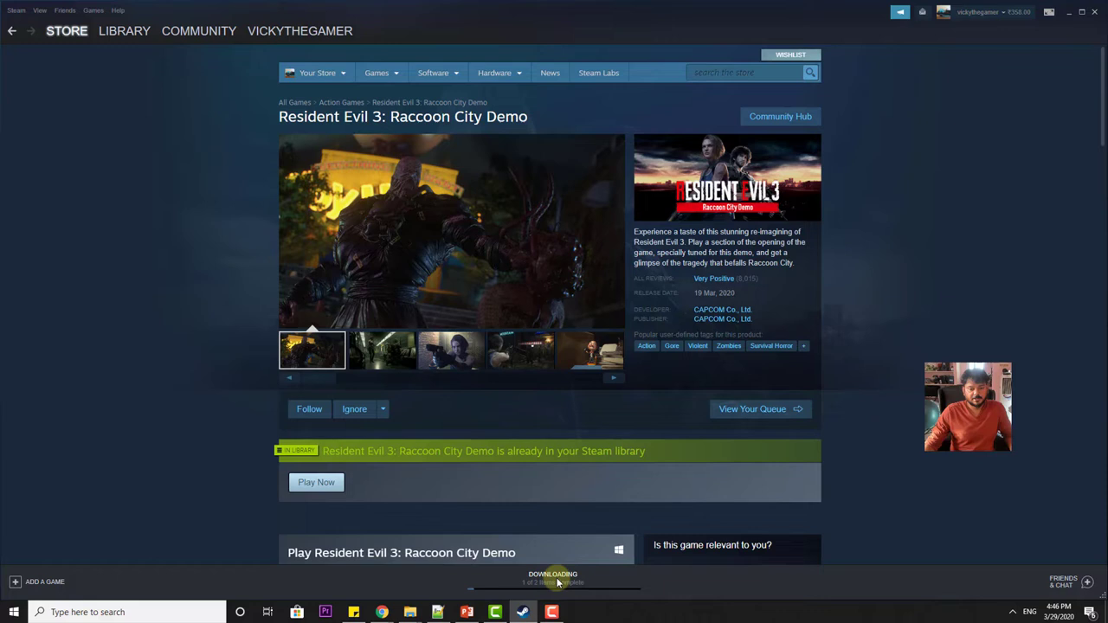
View the downloads page showing the demo's download progress
left_click(124, 30)
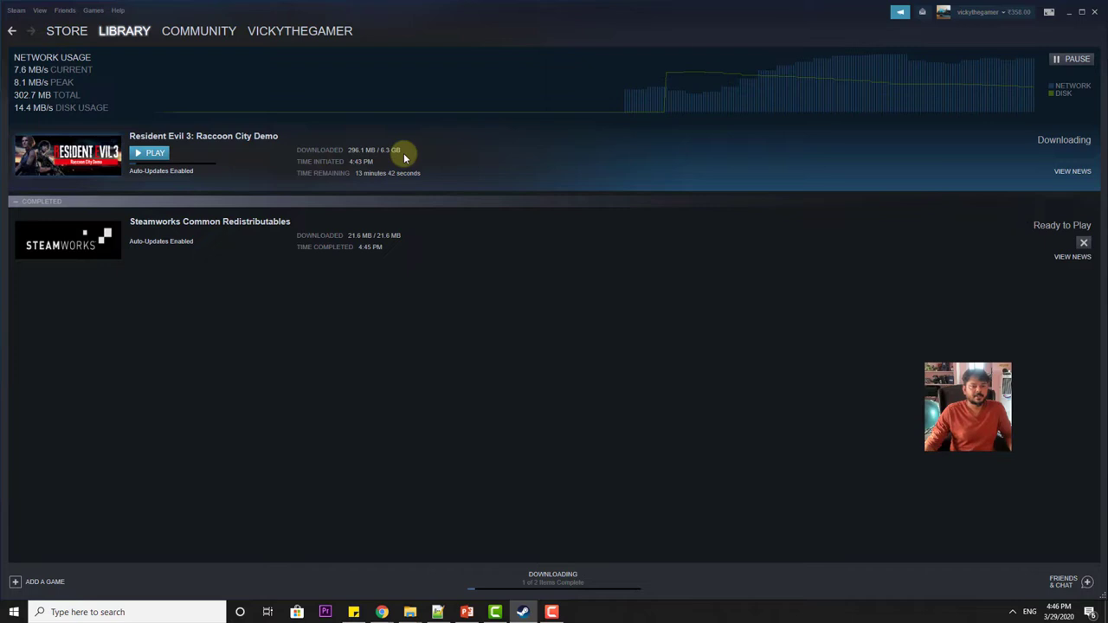
mouse_move(326, 177)
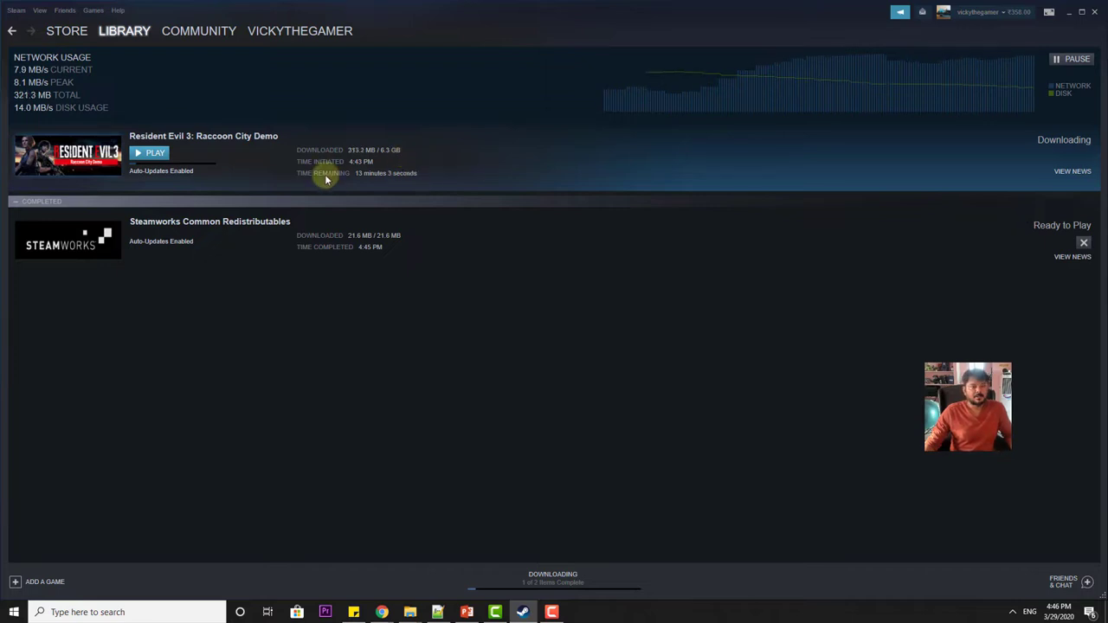